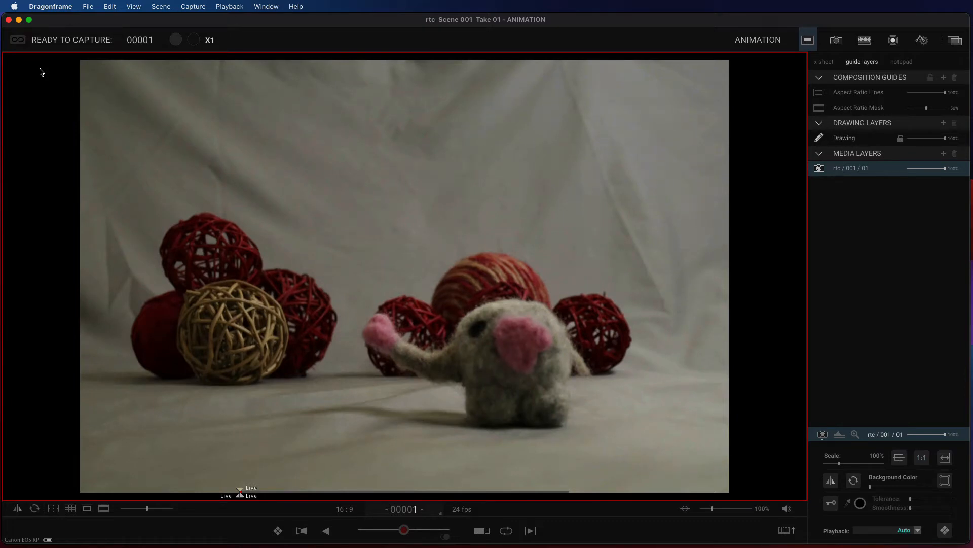
Switch to the Cinematography workspace showing the live view and camera settings
click(835, 40)
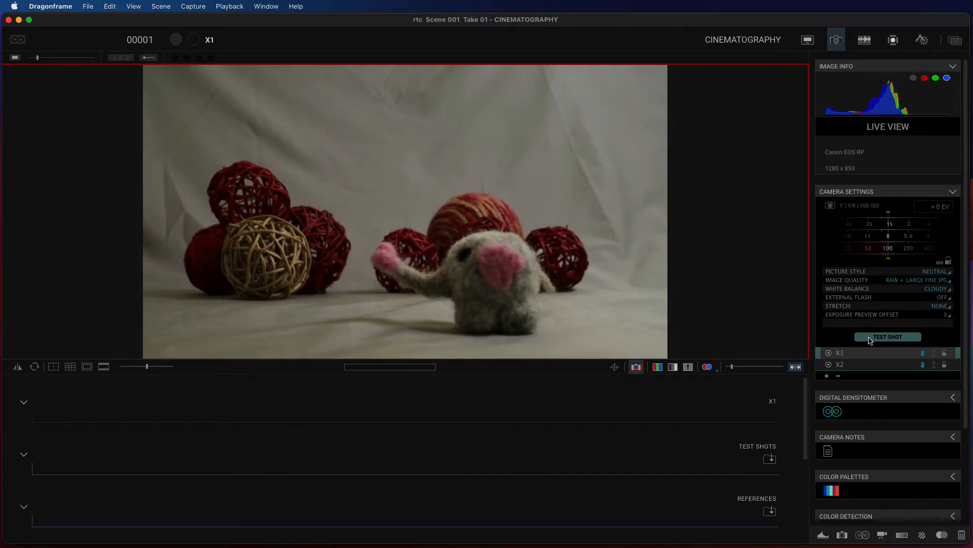
Capture test shot Test_0001.jpg of the set and return to the Animation workspace
click(889, 337)
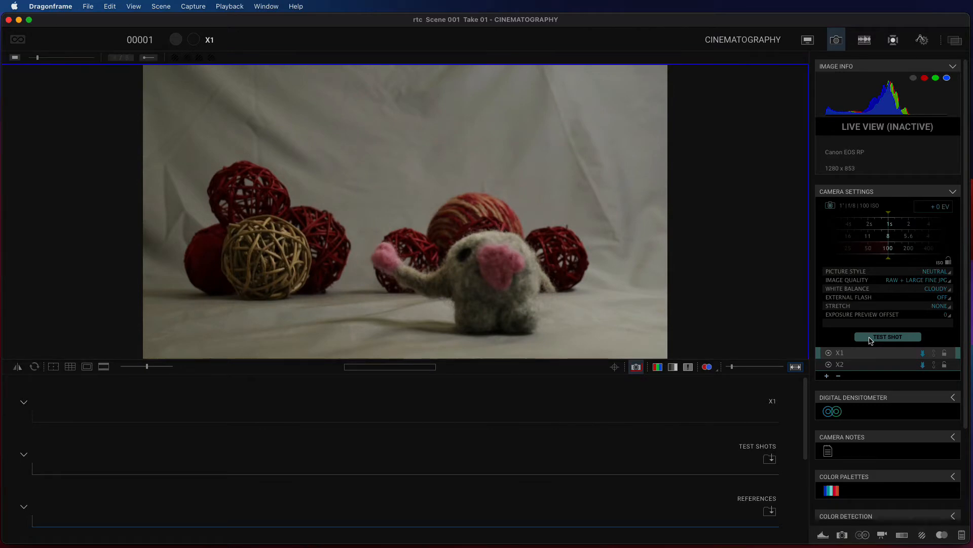
click(887, 336)
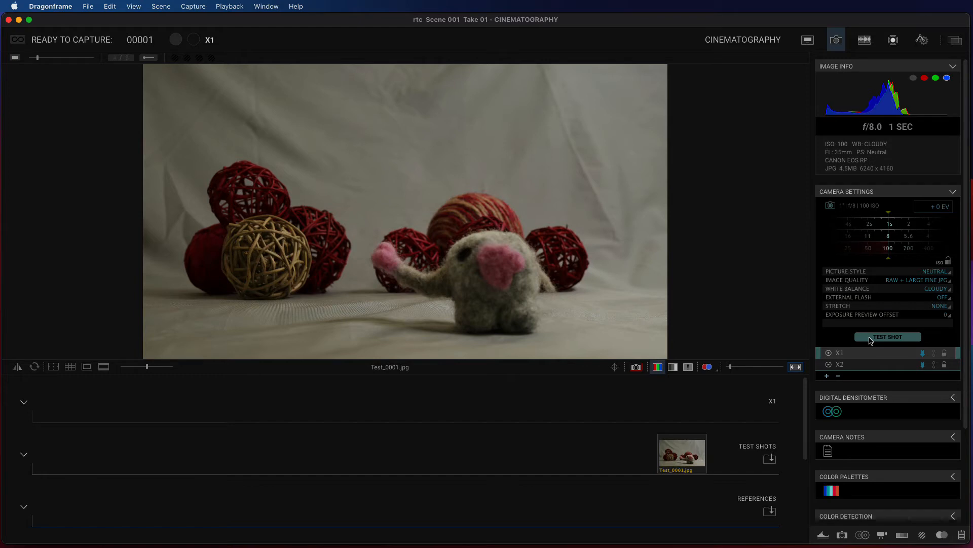
click(807, 40)
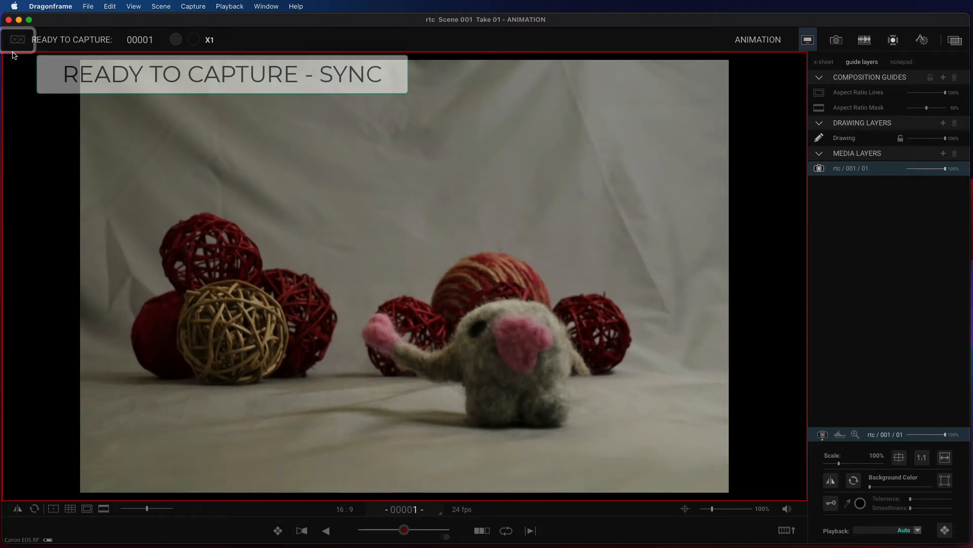
Enable the ready-to-capture sync indicator, lighting the set pink and prompting motor moves
click(17, 39)
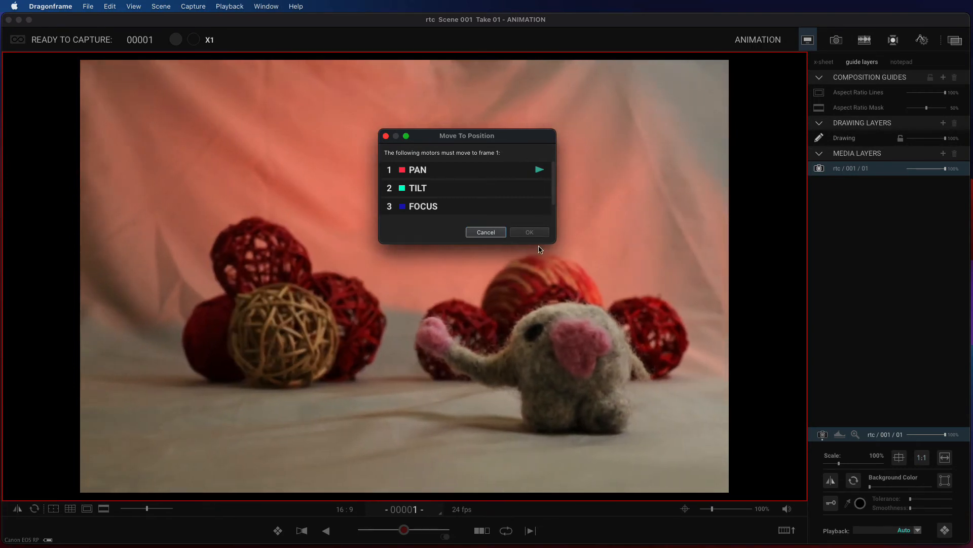
Move the pan, tilt and focus motors to frame 1 and show the Arc Motion Control curves
click(528, 231)
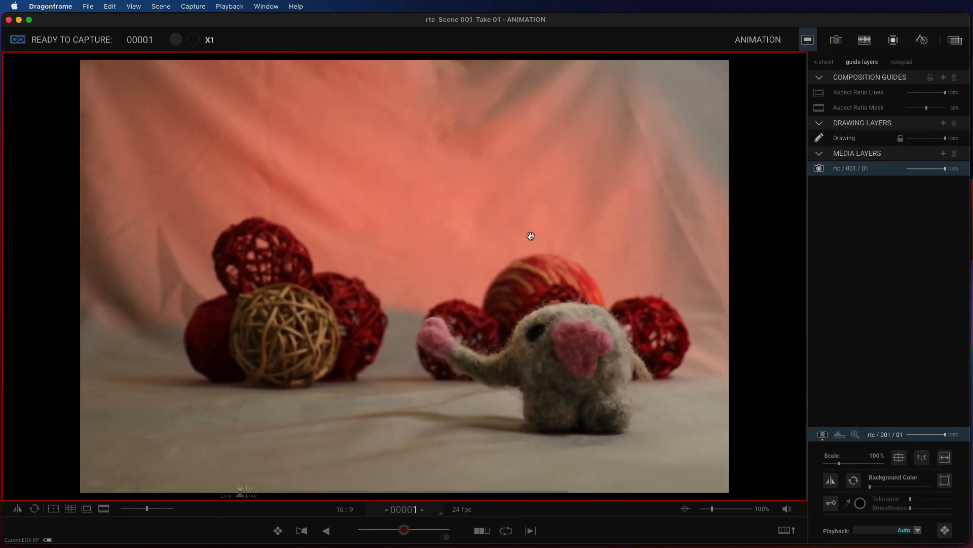
mouse_move(11, 55)
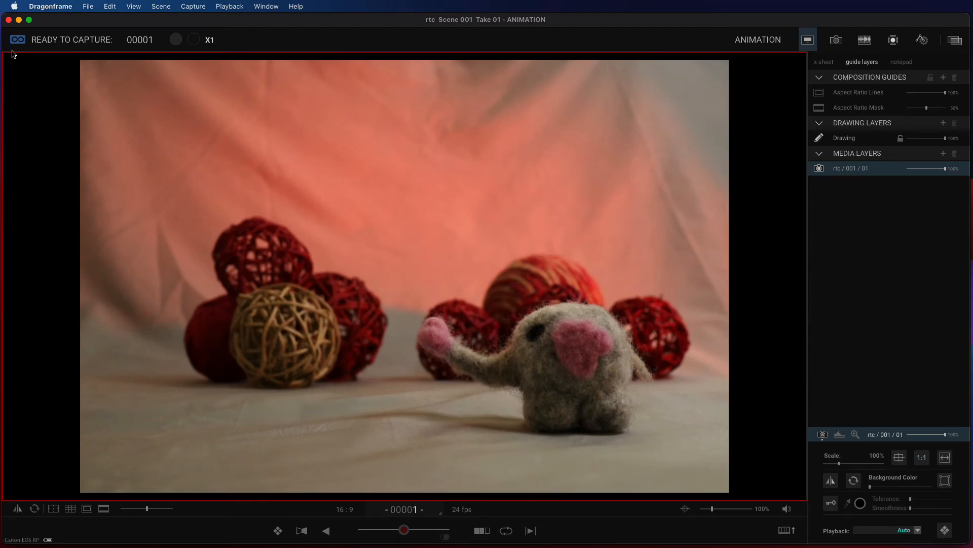
click(921, 40)
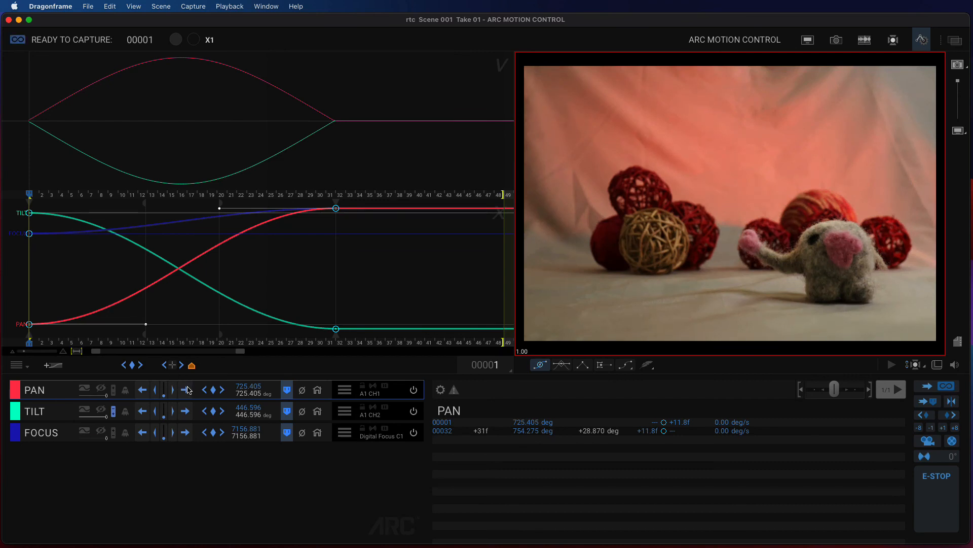
mouse_move(40, 95)
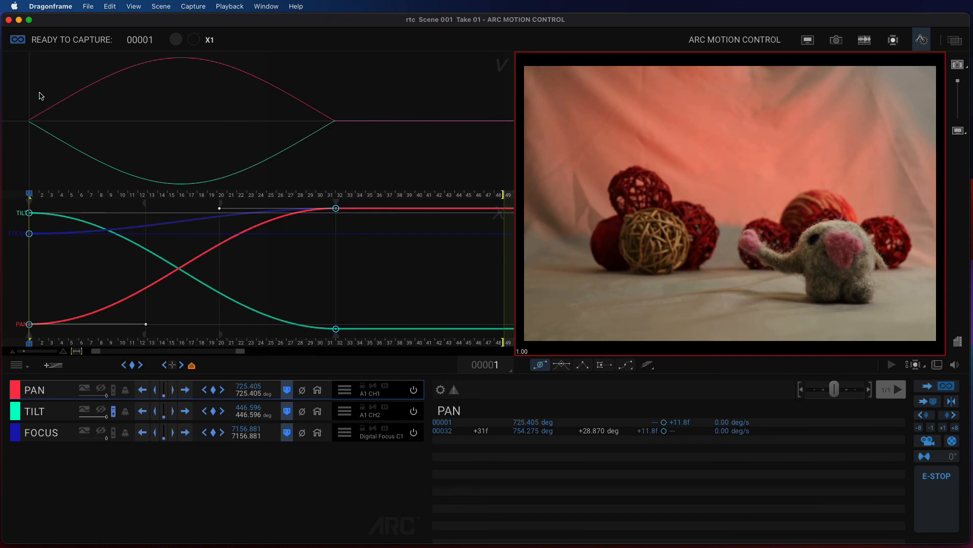